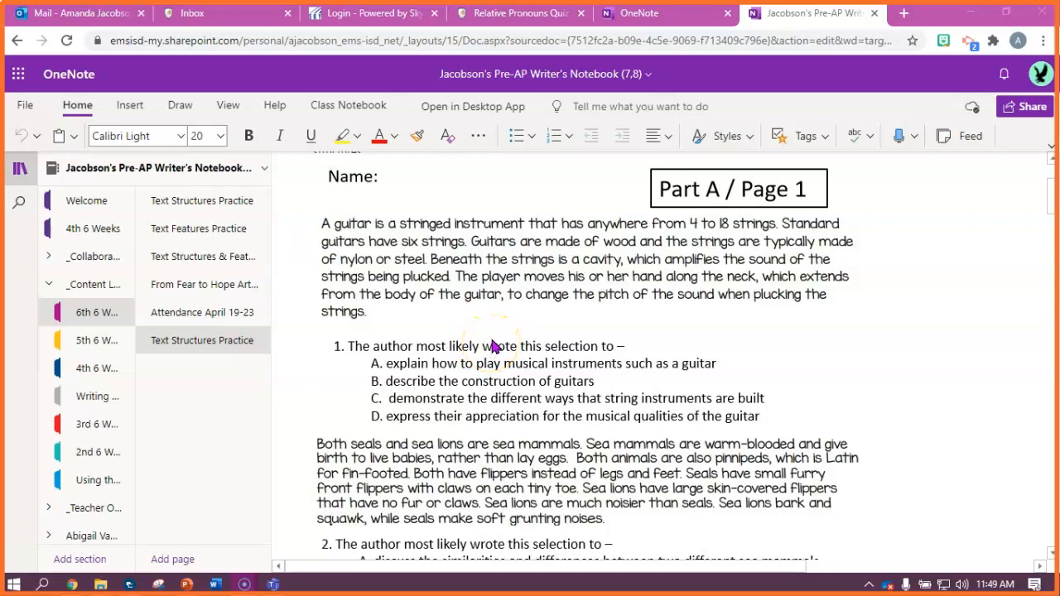
Move down to the Part A guitar passage and activate the Draw inking tools.
scroll("down", 3)
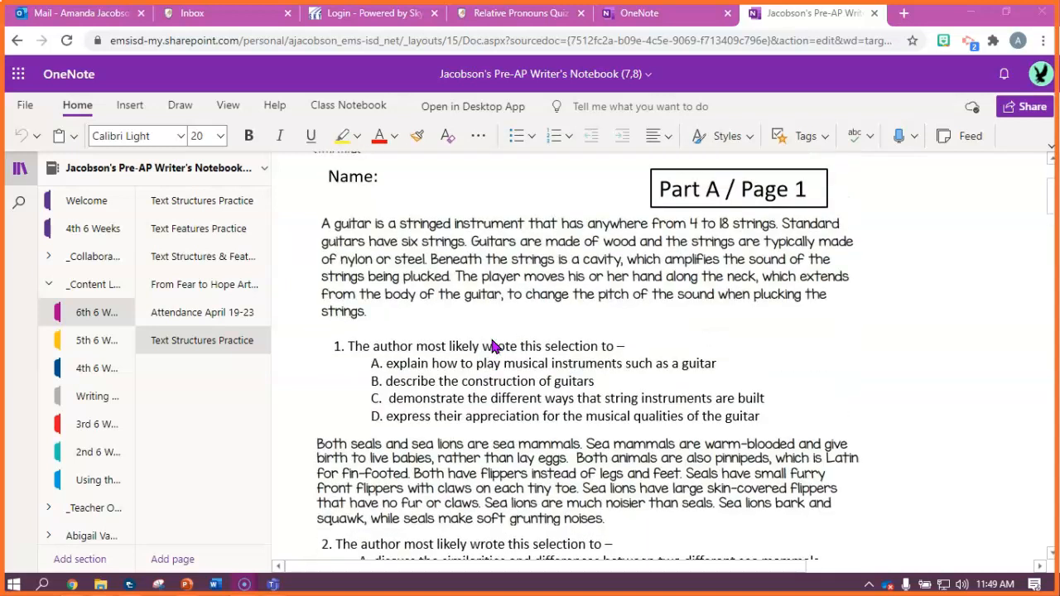
scroll("down", 3)
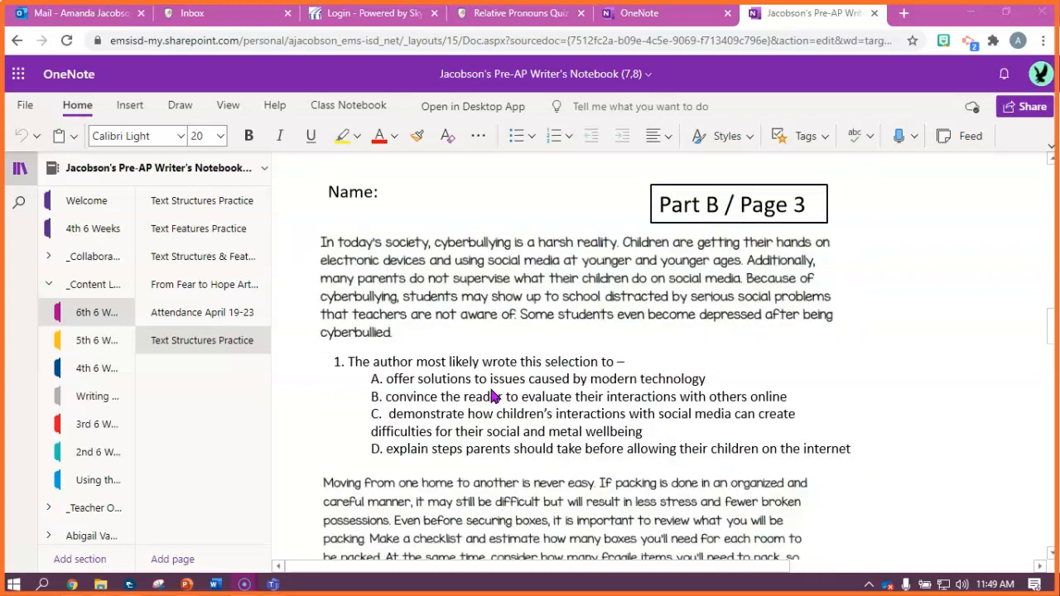
scroll("down", 3)
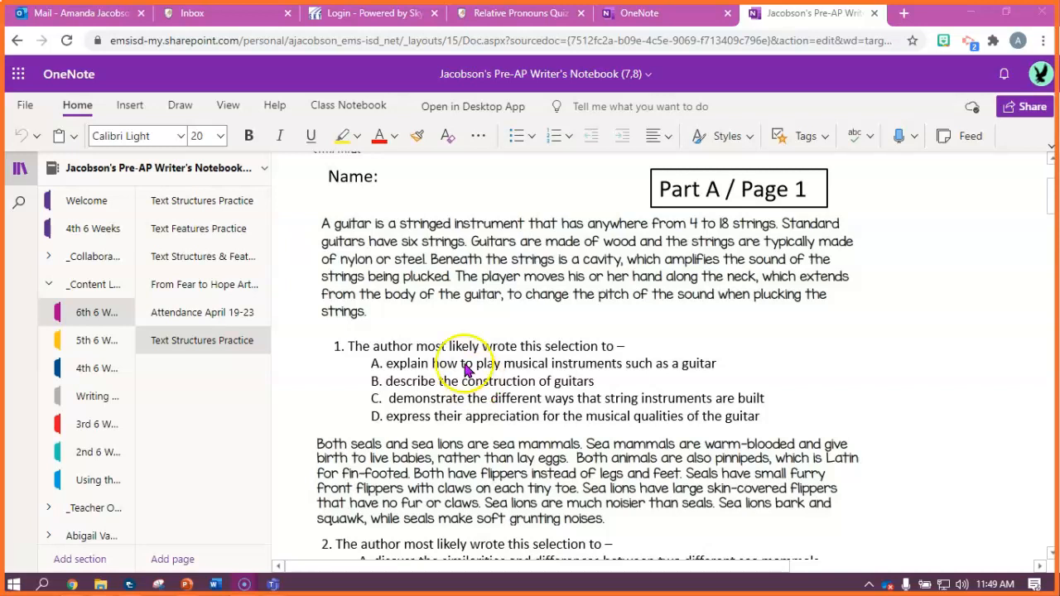
left_click(179, 106)
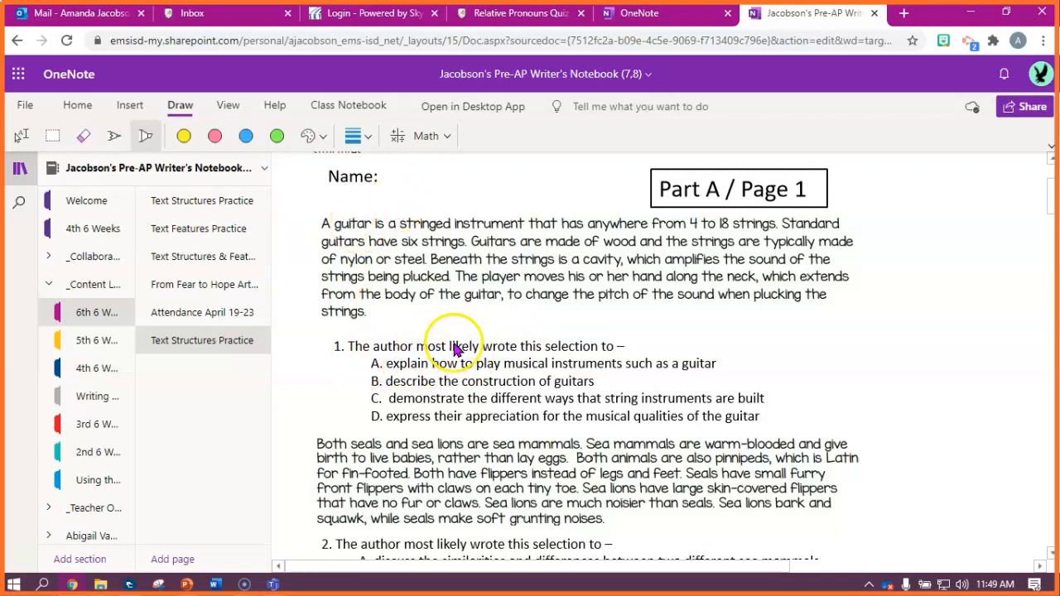
mouse_move(553, 348)
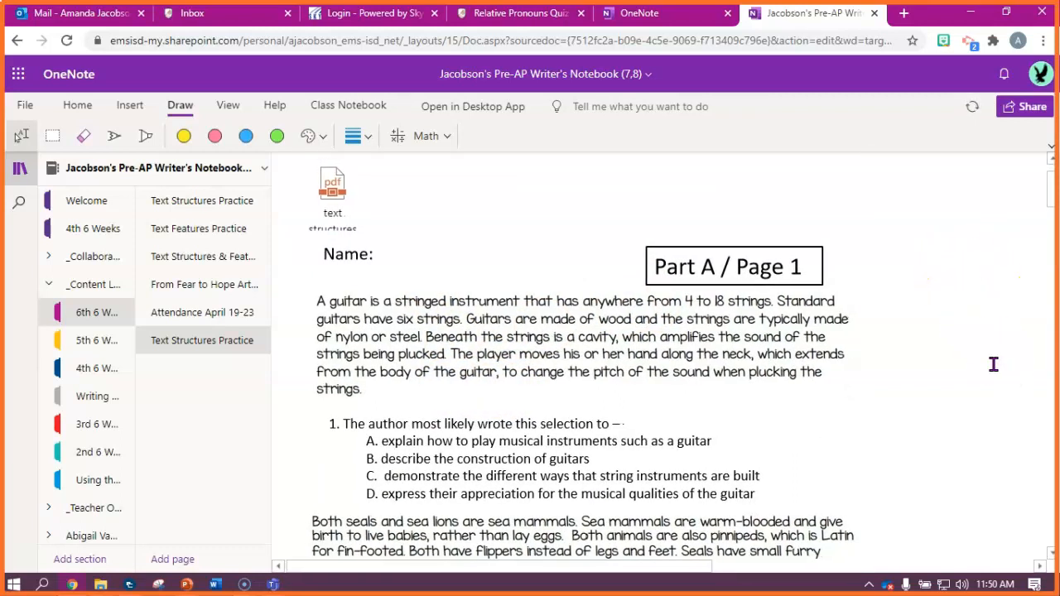
Add a bold 'Description' text label and position it beside the guitar passage.
scroll("right", 3)
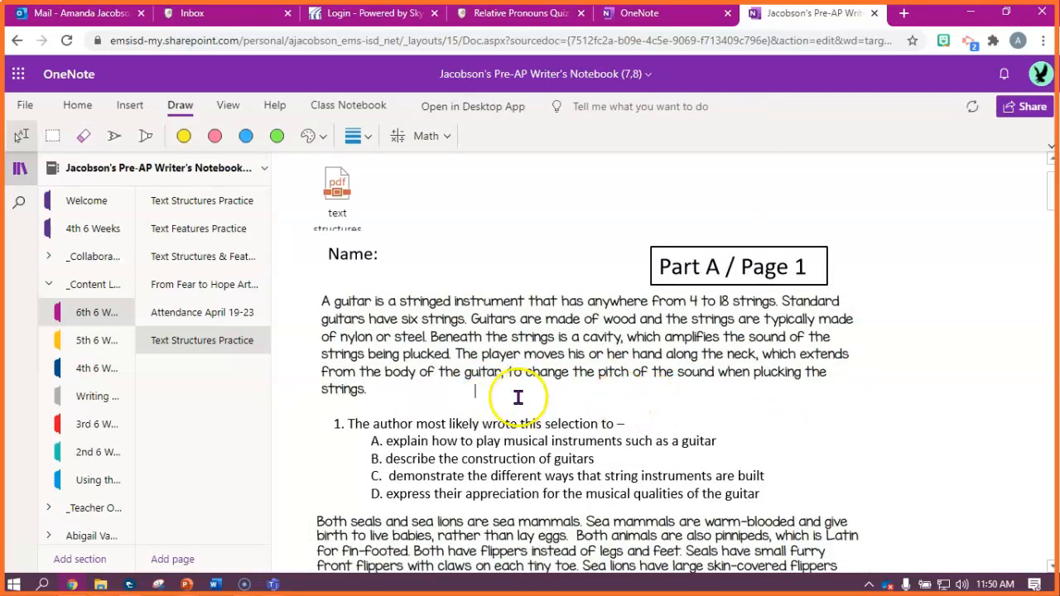
left_click(77, 106)
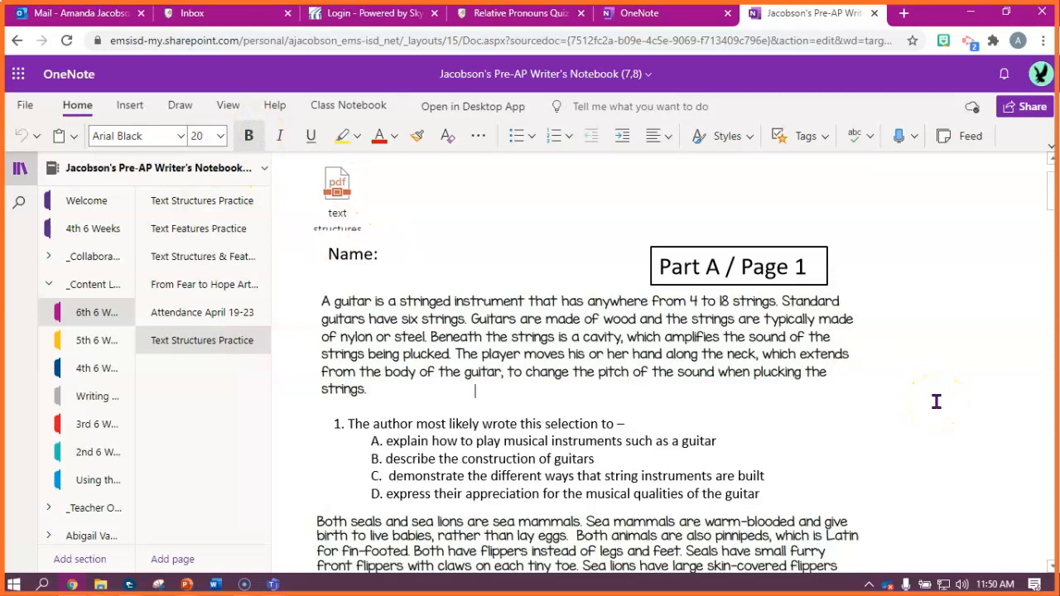
type("Decr")
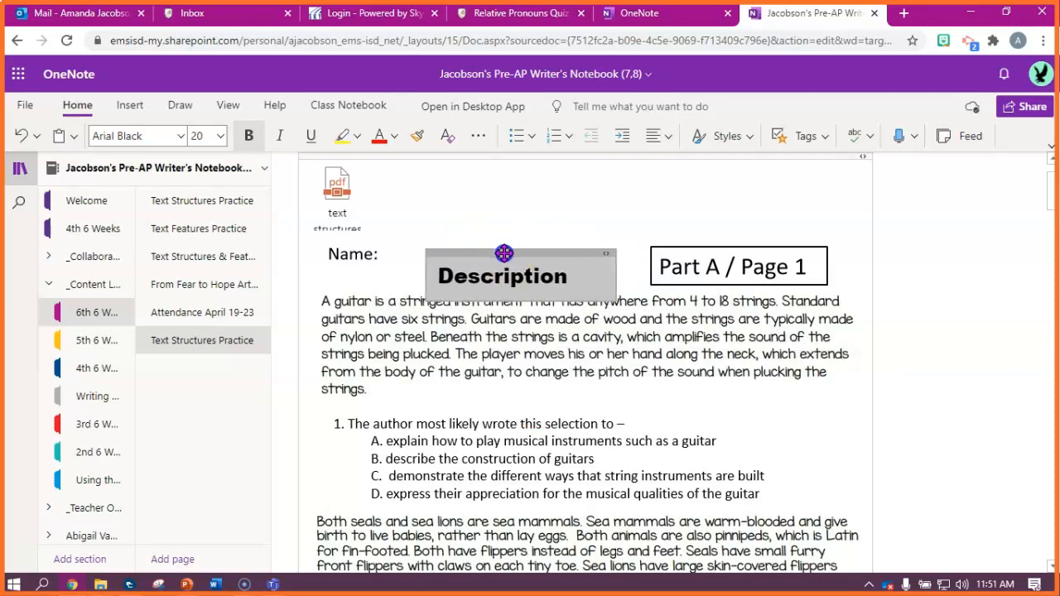
left_click(221, 136)
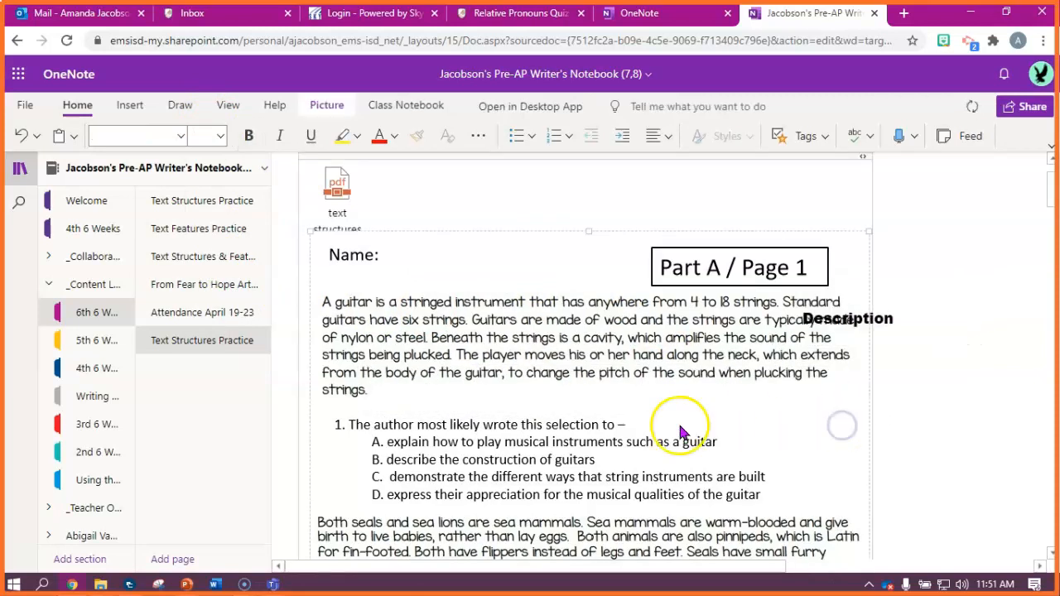
mouse_move(588, 431)
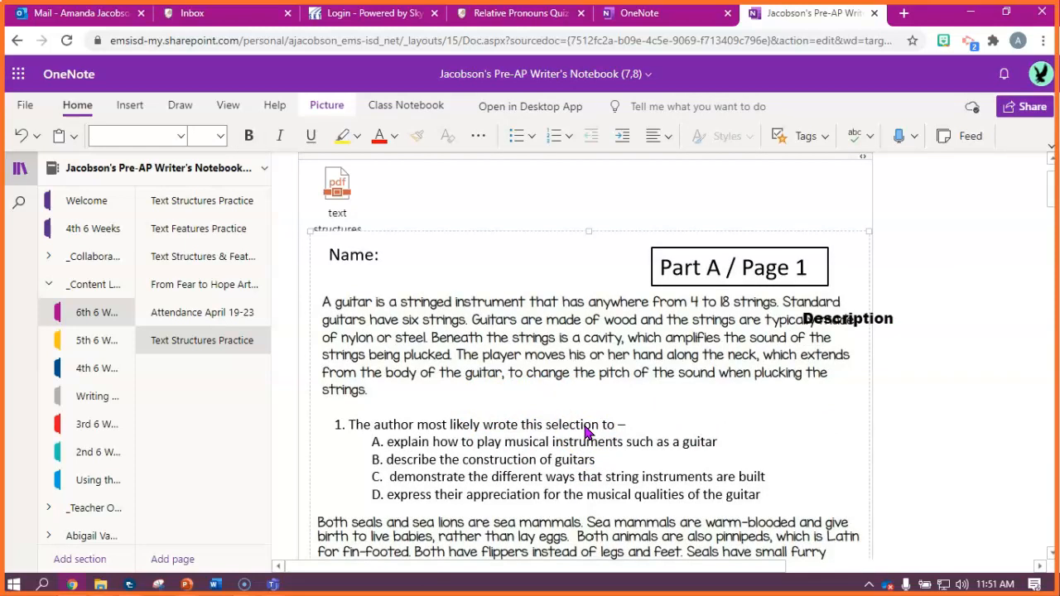
Highlight the guitar passage's key facts in pink, cross out A, C and D in red, and circle B.
left_click(179, 105)
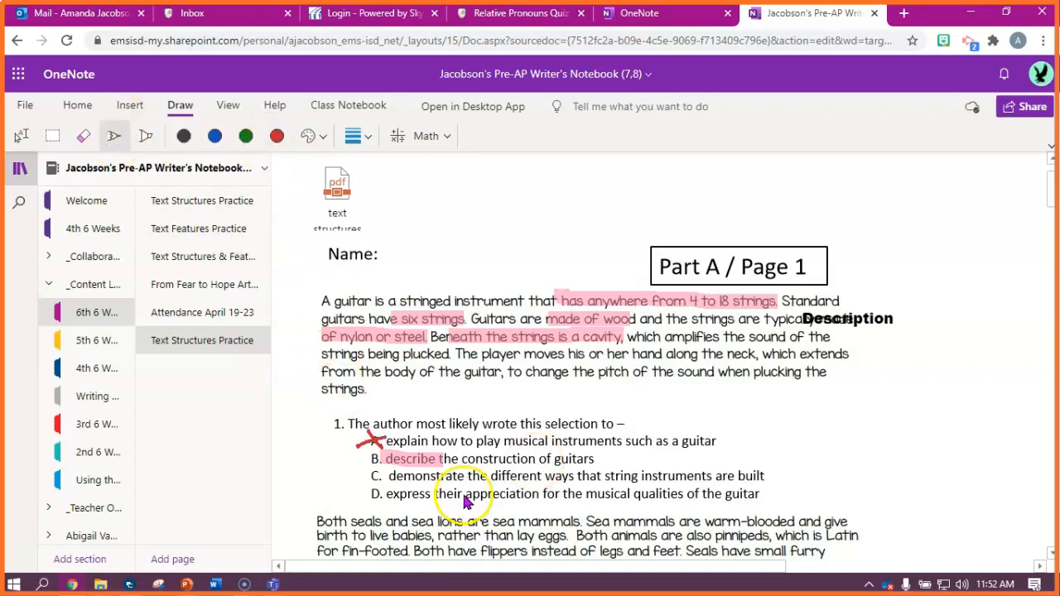
scroll("down", 3)
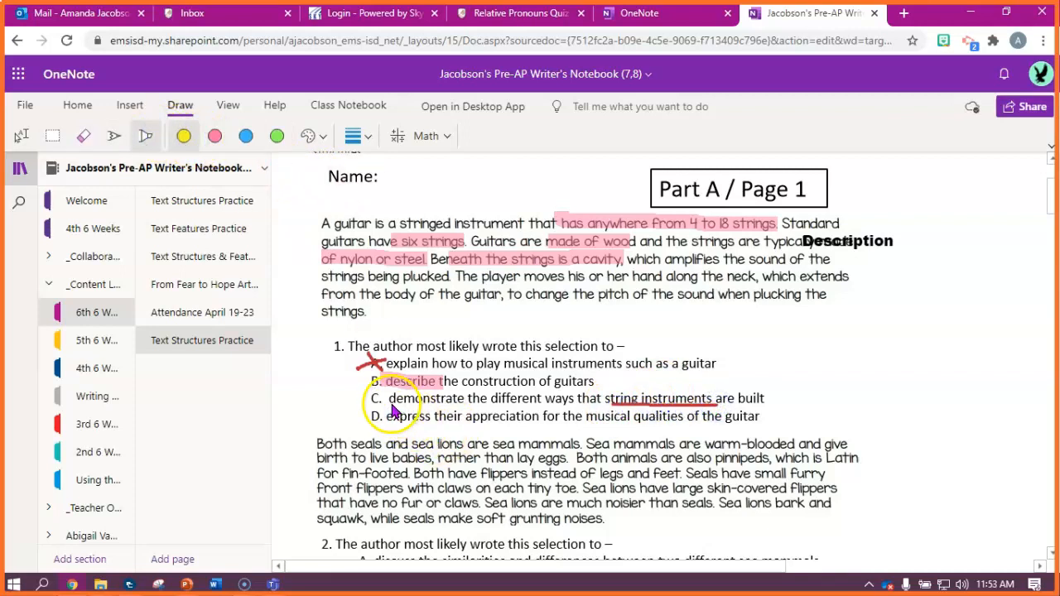
double_click(424, 398)
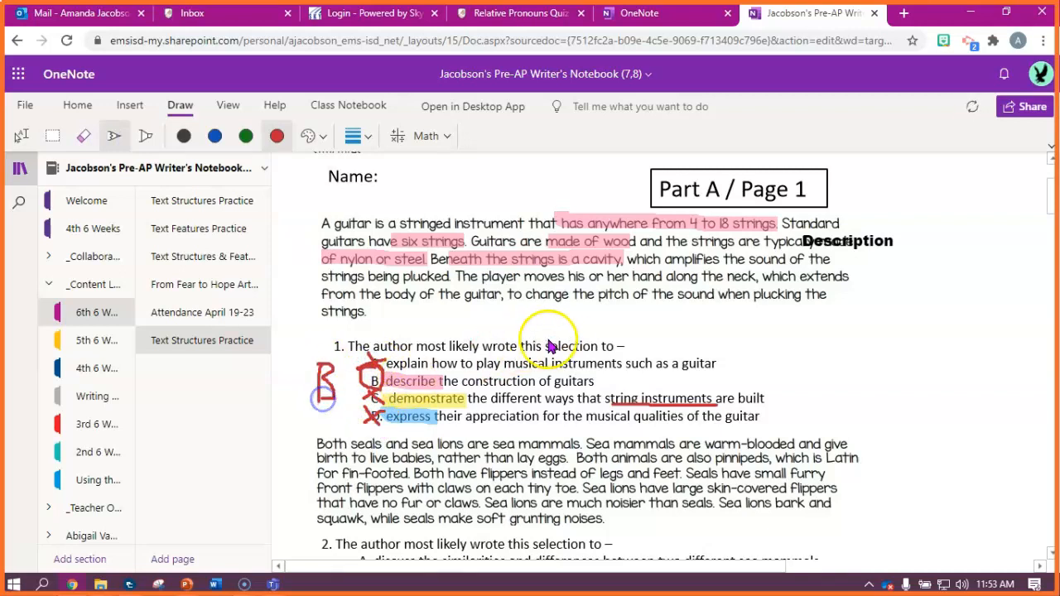
scroll("down", 3)
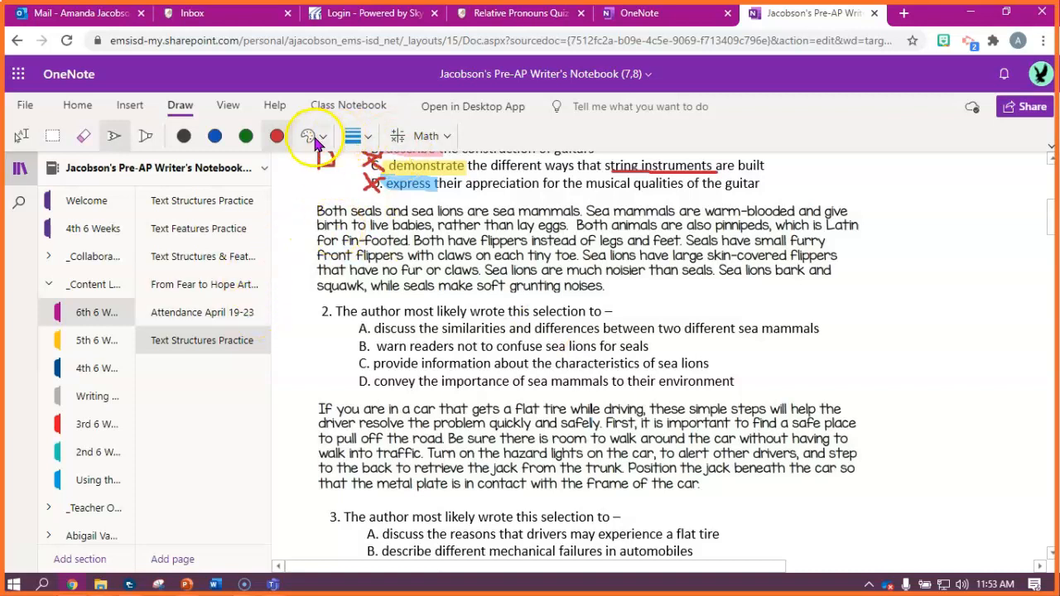
Highlight the sea lion comparison words and choice A in green and label the passage 'Compare/Contrast'.
left_click(278, 135)
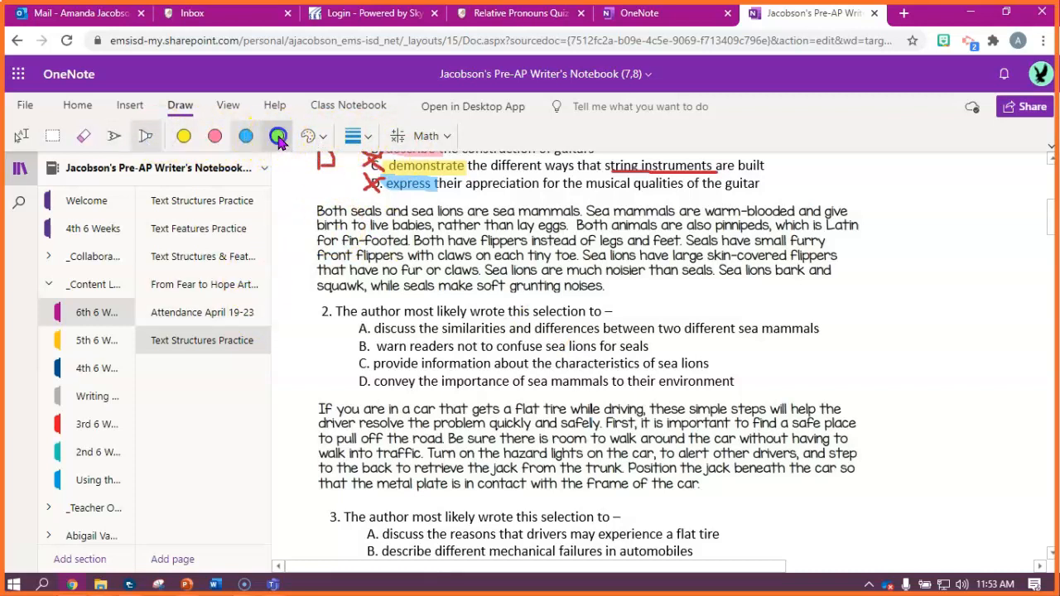
left_click(278, 136)
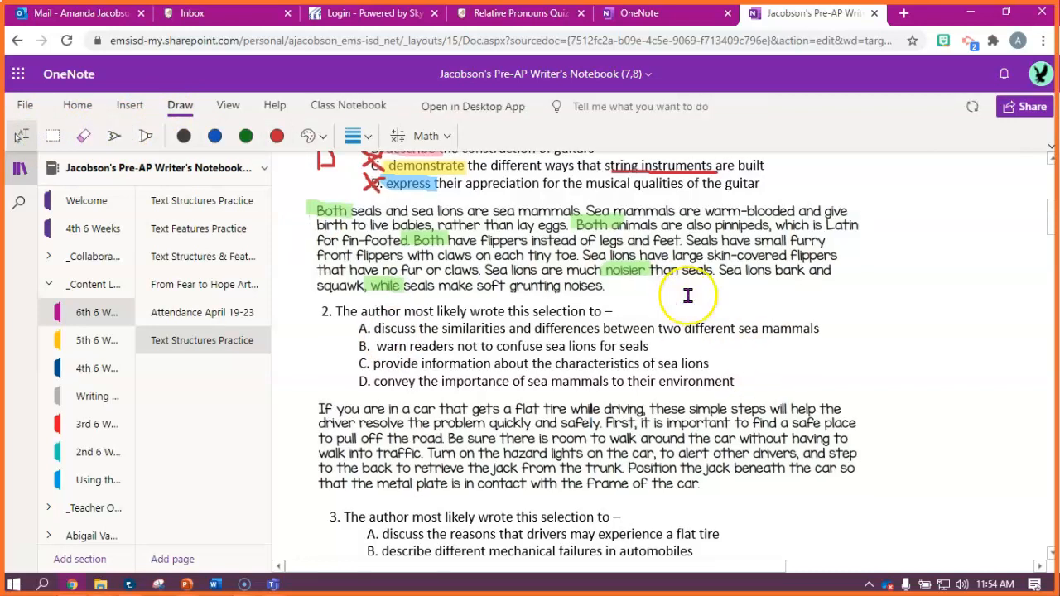
type("Compare/Contrast")
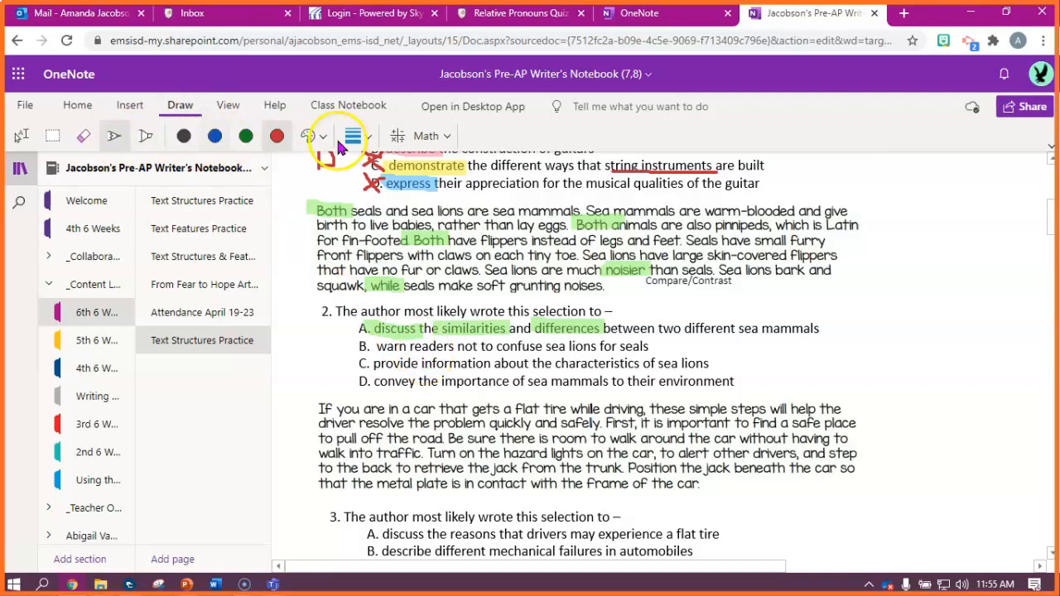
left_click(324, 135)
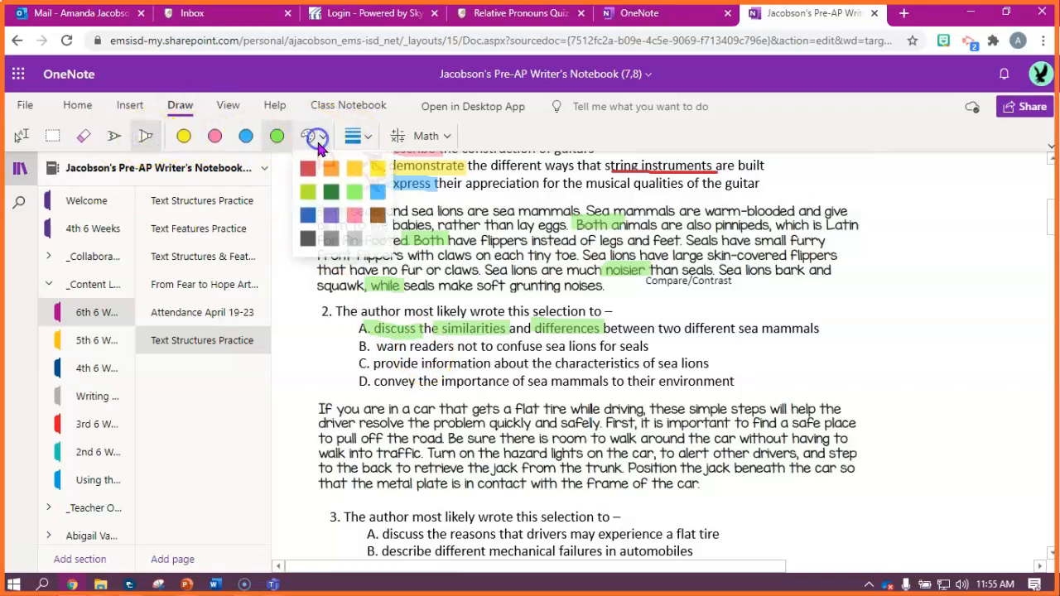
Highlight choices B–D in yellow and blue, then circle choice A and write a large red A beside question 2.
left_click(314, 135)
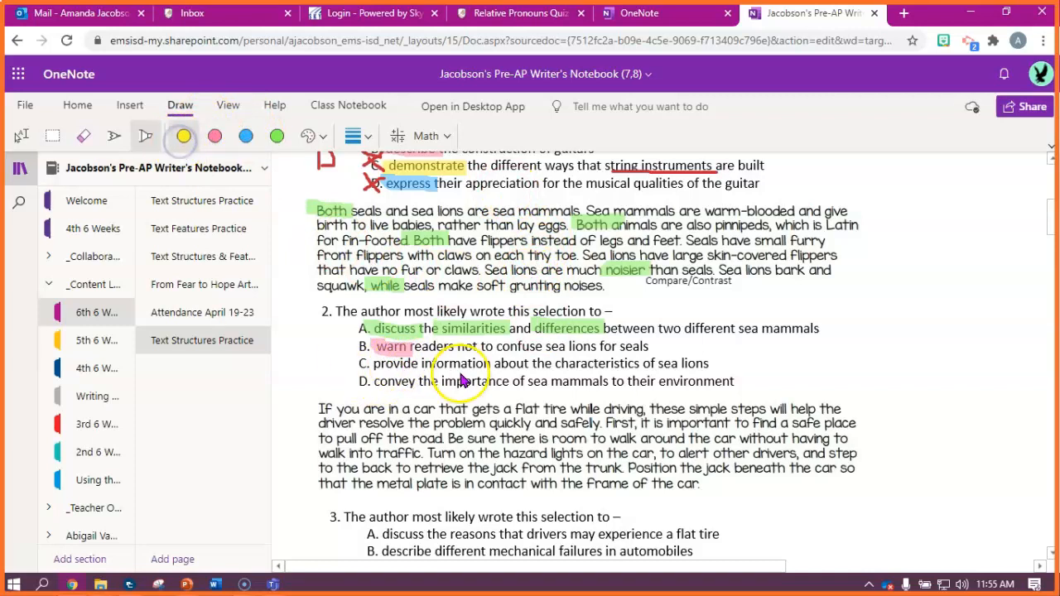
mouse_move(692, 370)
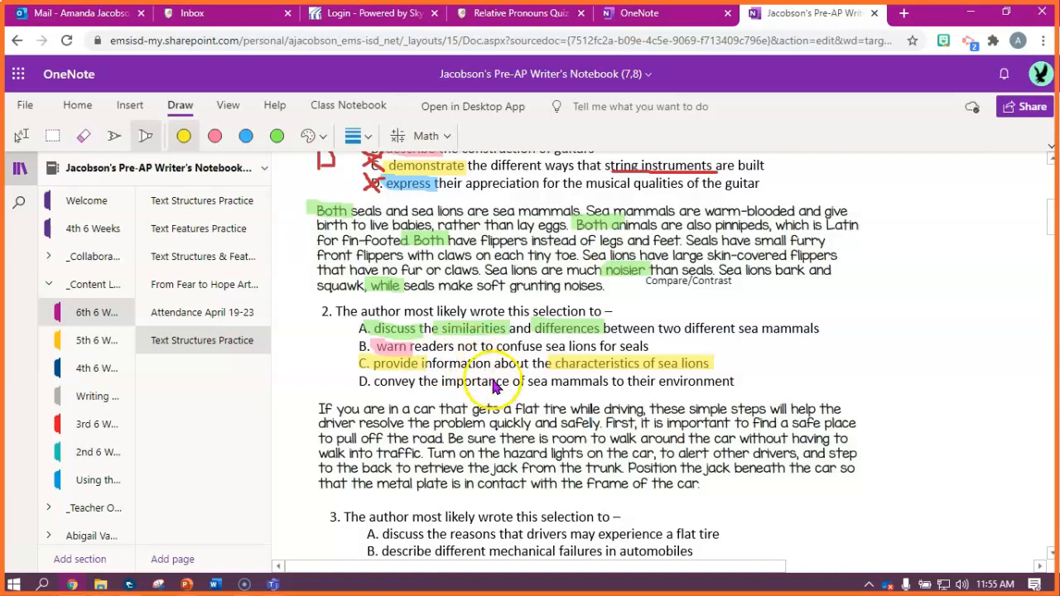
left_click(245, 135)
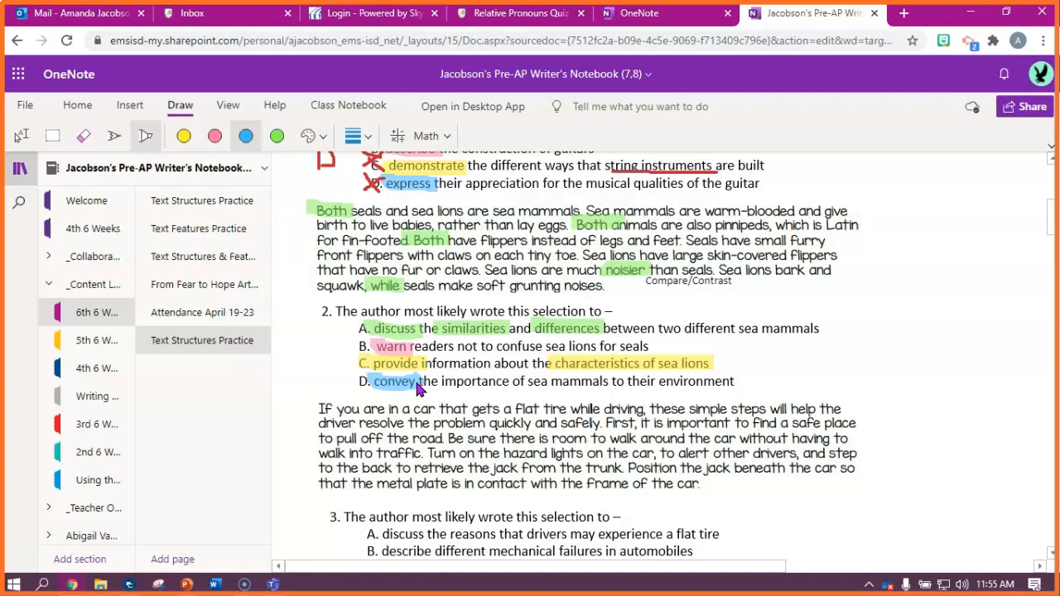
left_click(113, 135)
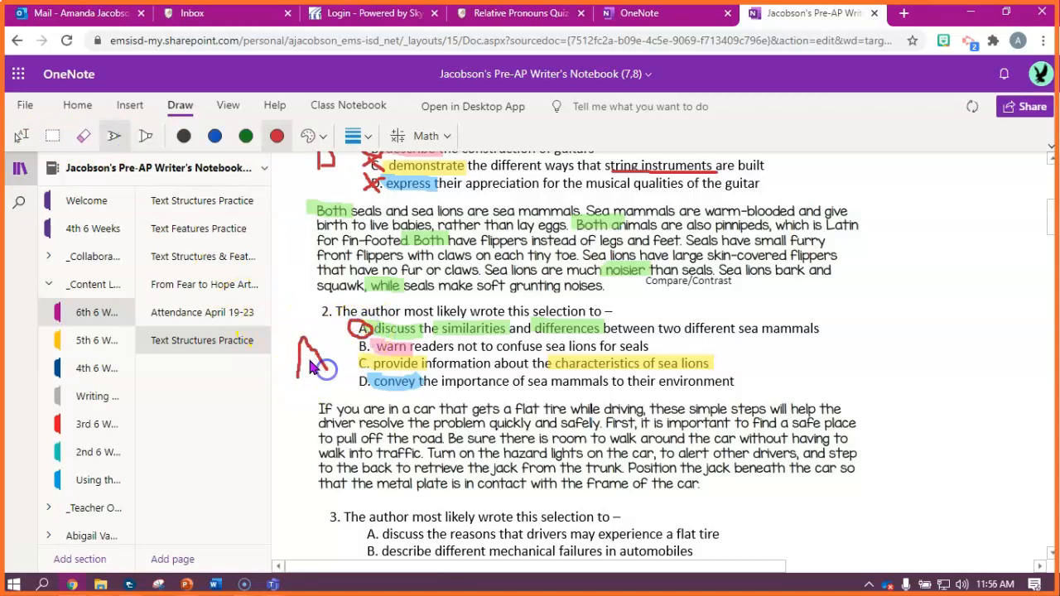
scroll("down", 3)
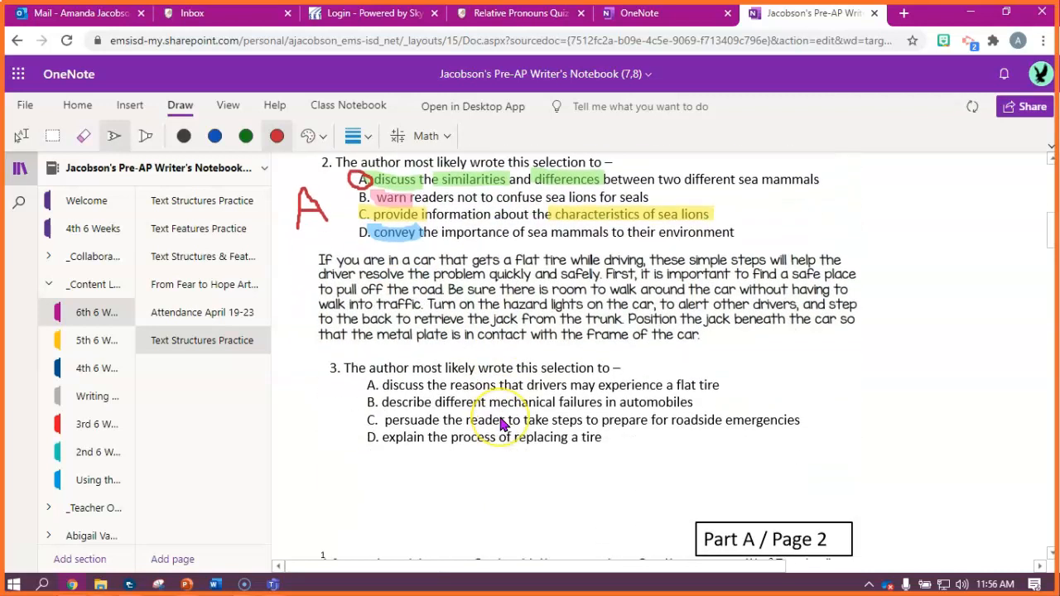
scroll("down", 3)
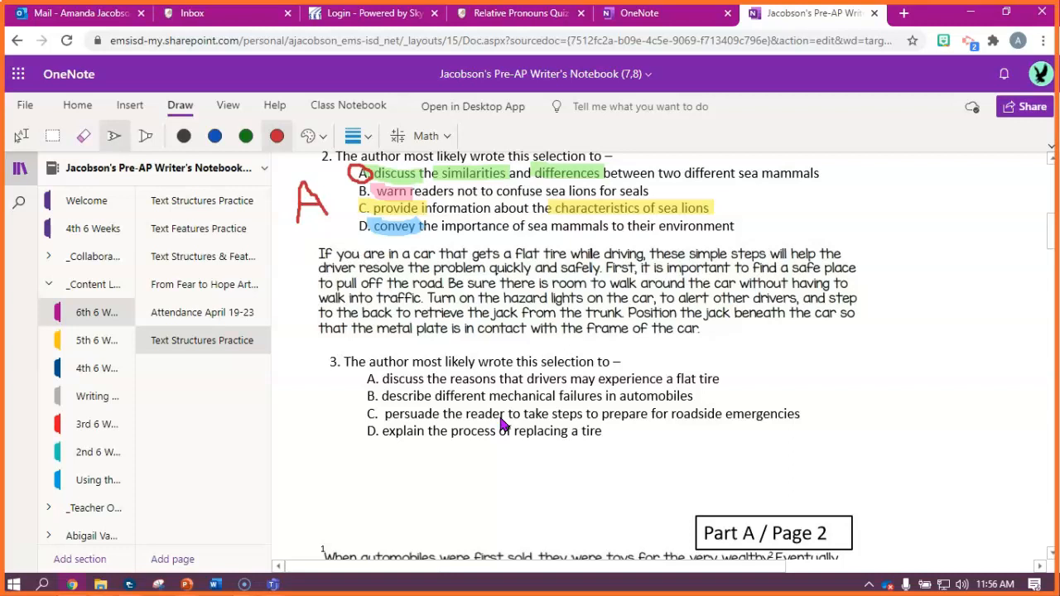
left_click(308, 136)
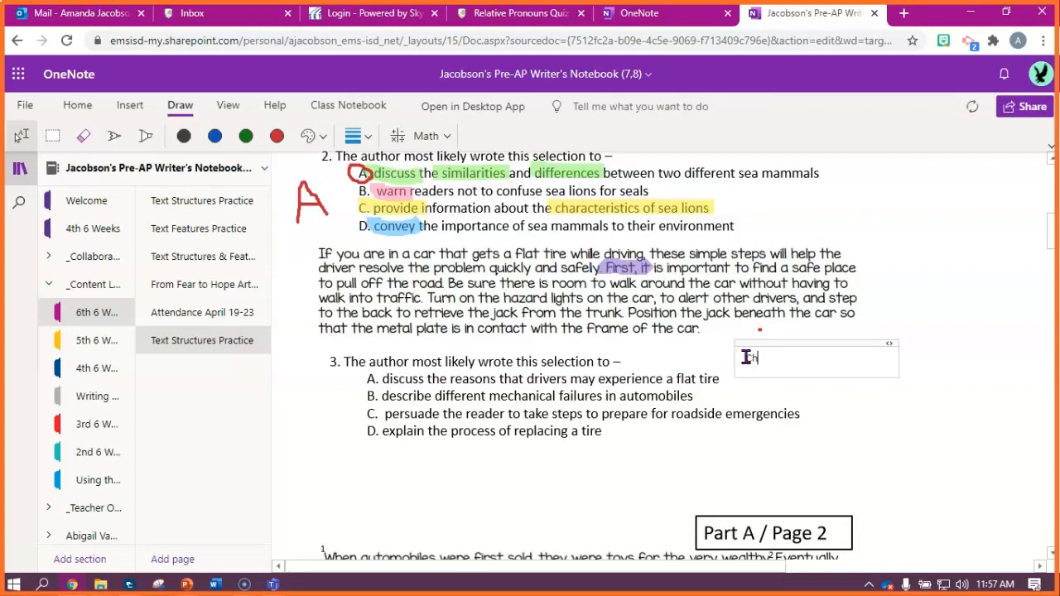
Type the label 'Chronological/P&S' beside the flat tire passage.
type("hr")
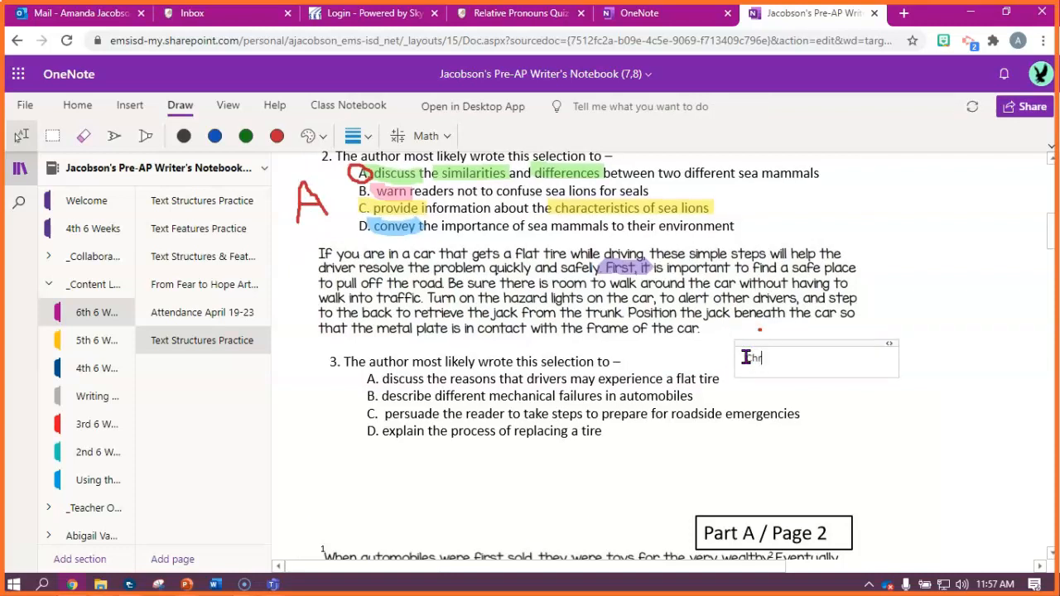
type("Chronological")
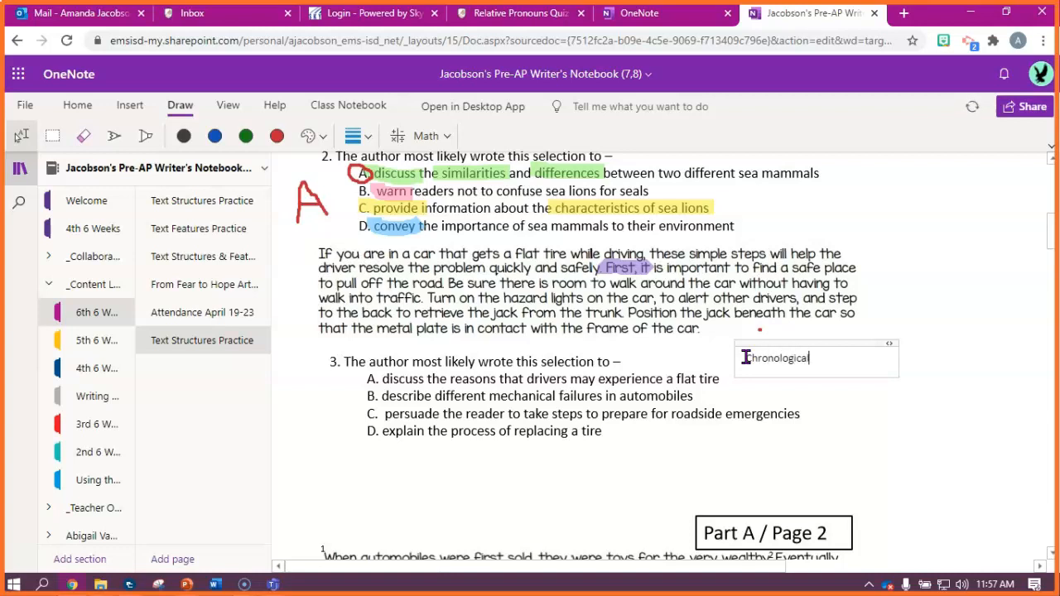
type("/P")
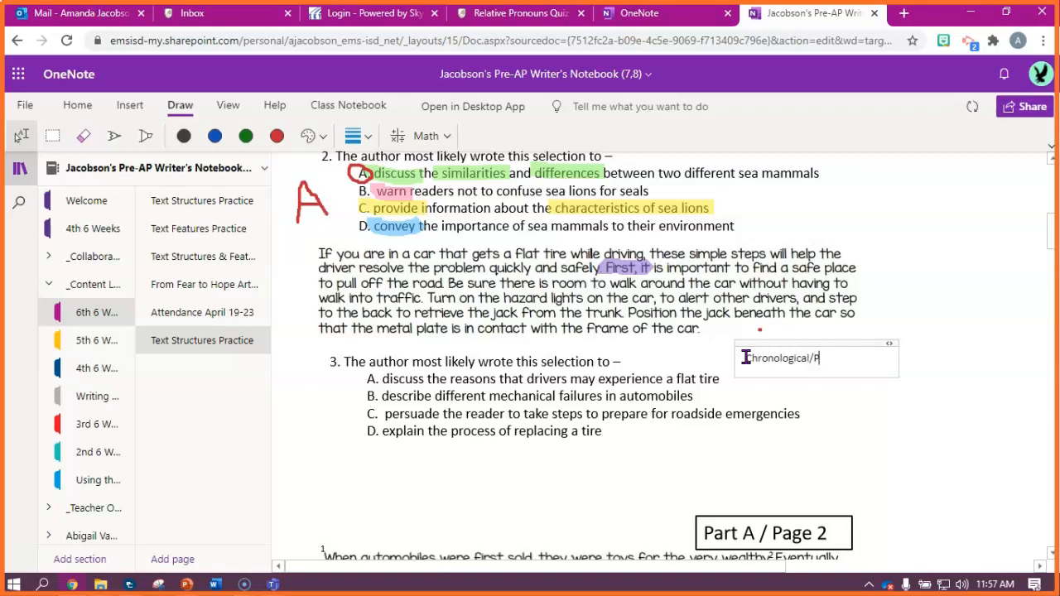
type("&S")
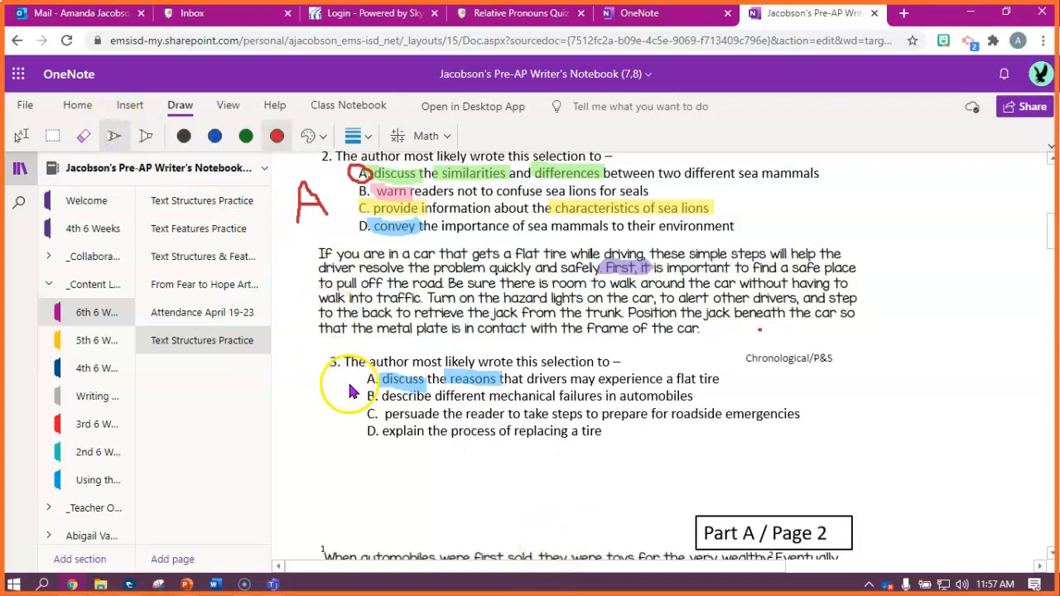
Cross out choices A and B of question 3 in red and highlight 'persuade' in choice C light green.
left_click_drag(356, 378, 389, 377)
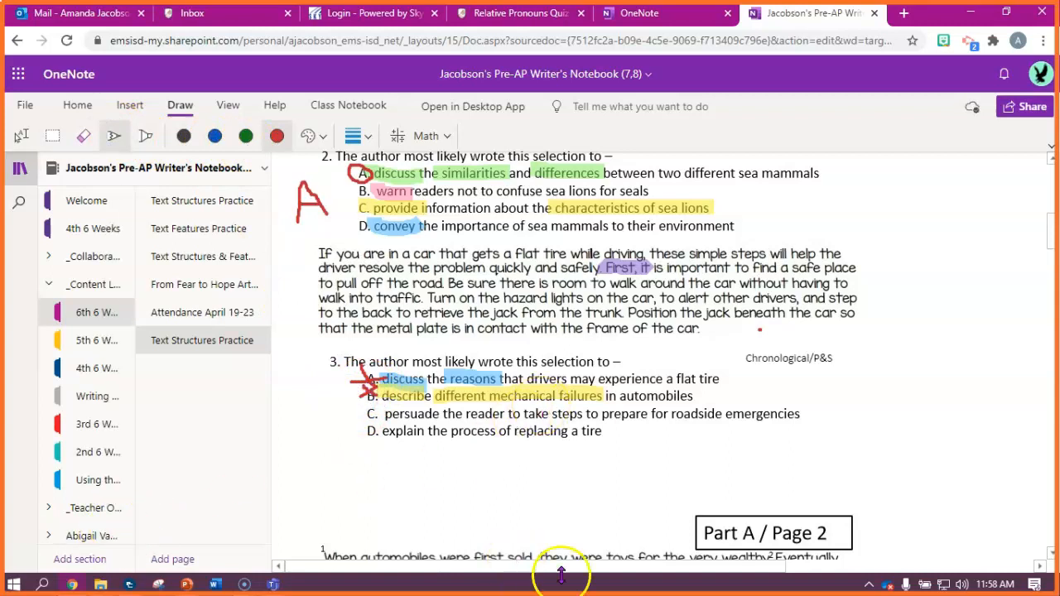
mouse_move(649, 429)
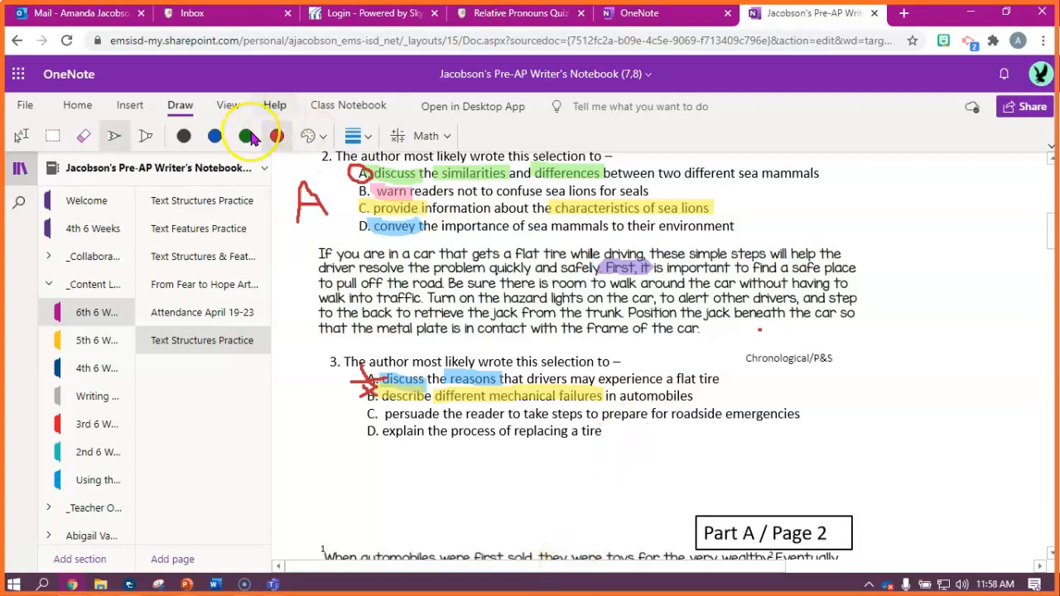
left_click(215, 136)
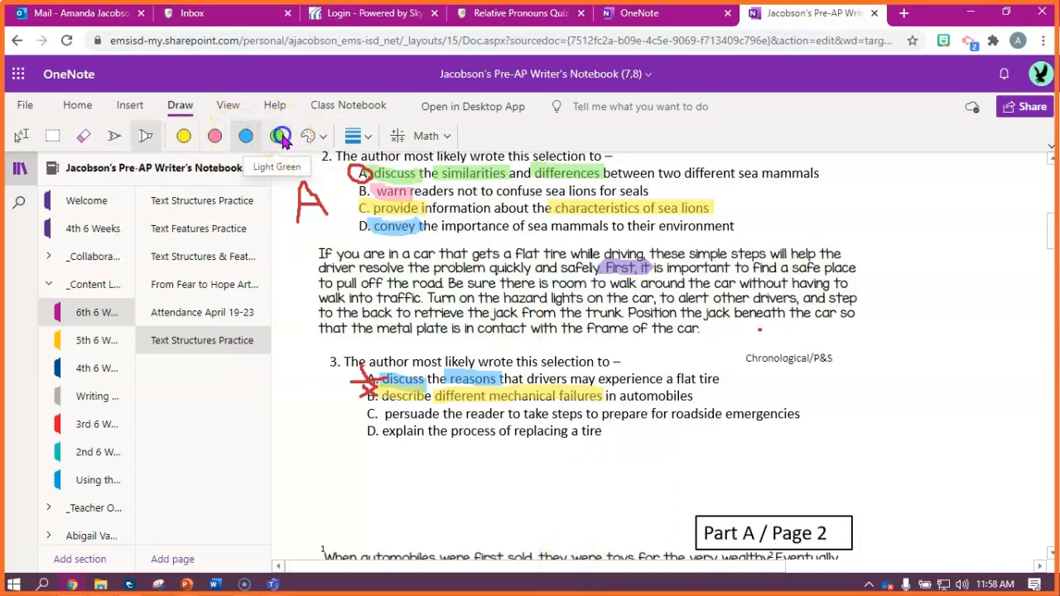
left_click_drag(385, 414, 439, 414)
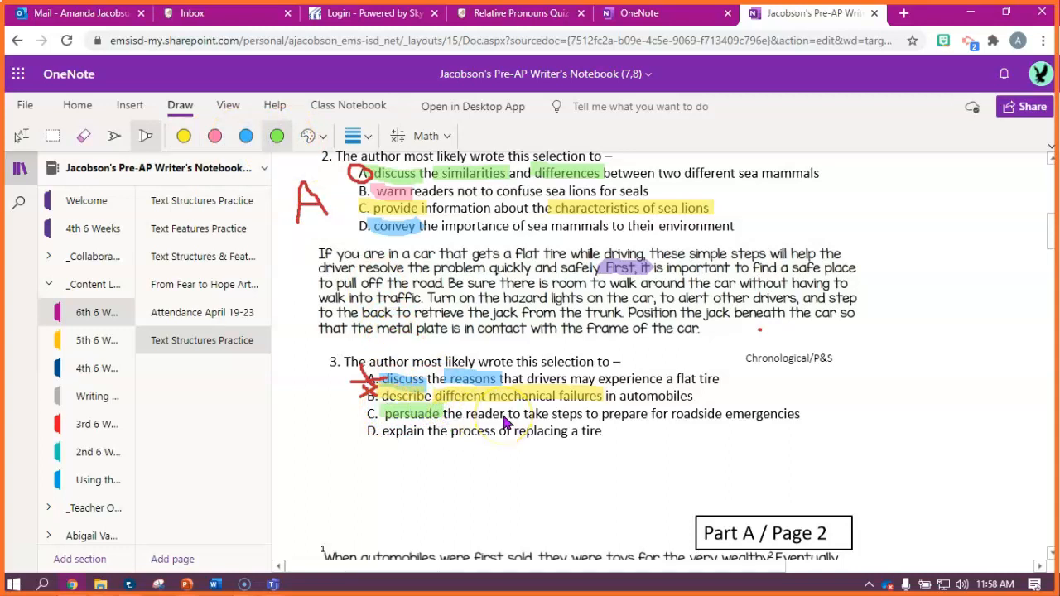
left_click(114, 136)
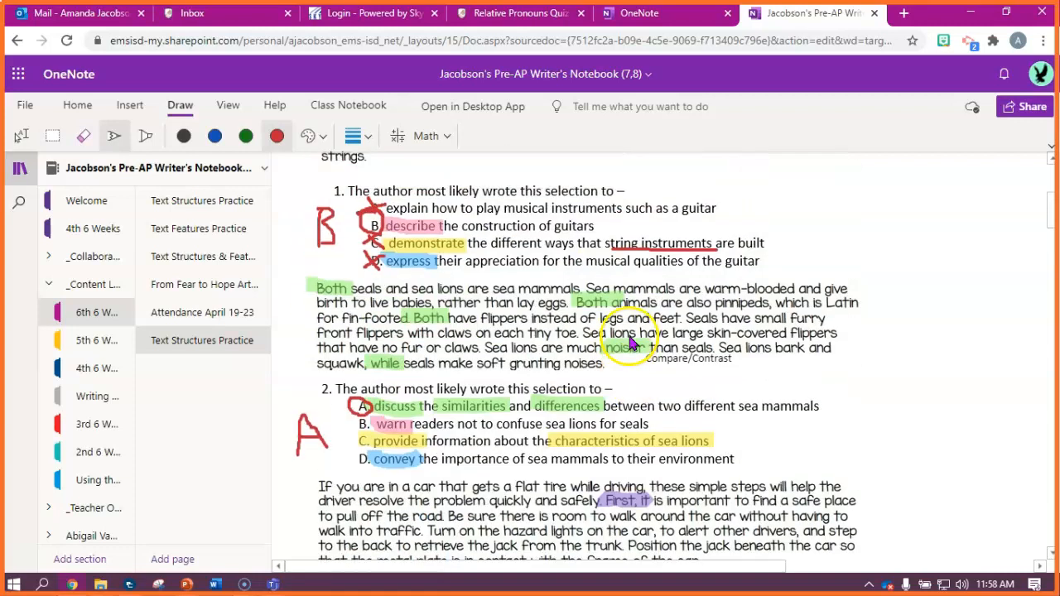
Scroll down past questions 4 and 5 to the Part B: Labeling Passages section.
scroll("down", 3)
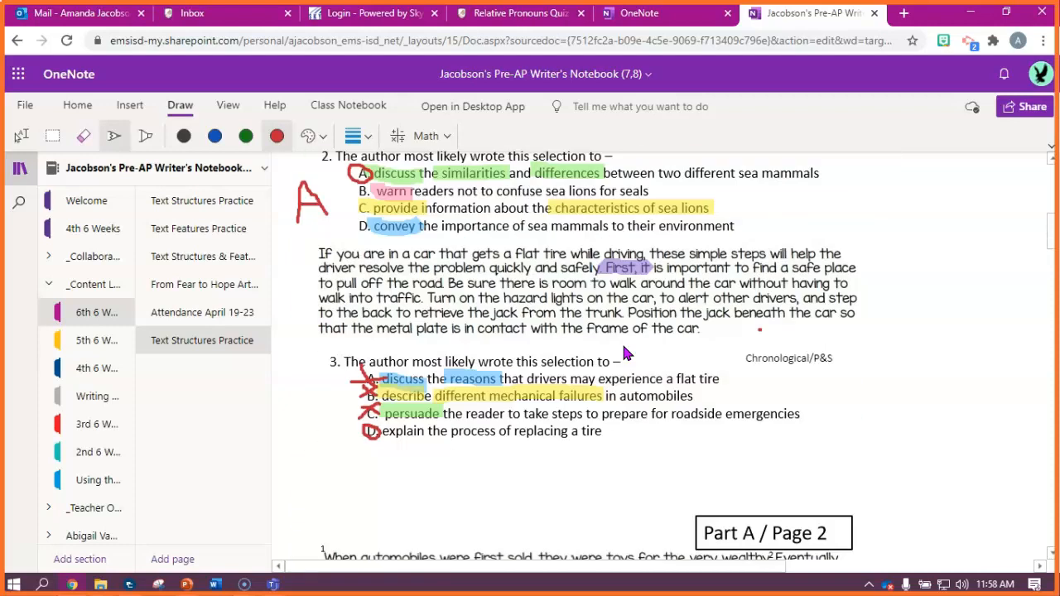
scroll("down", 3)
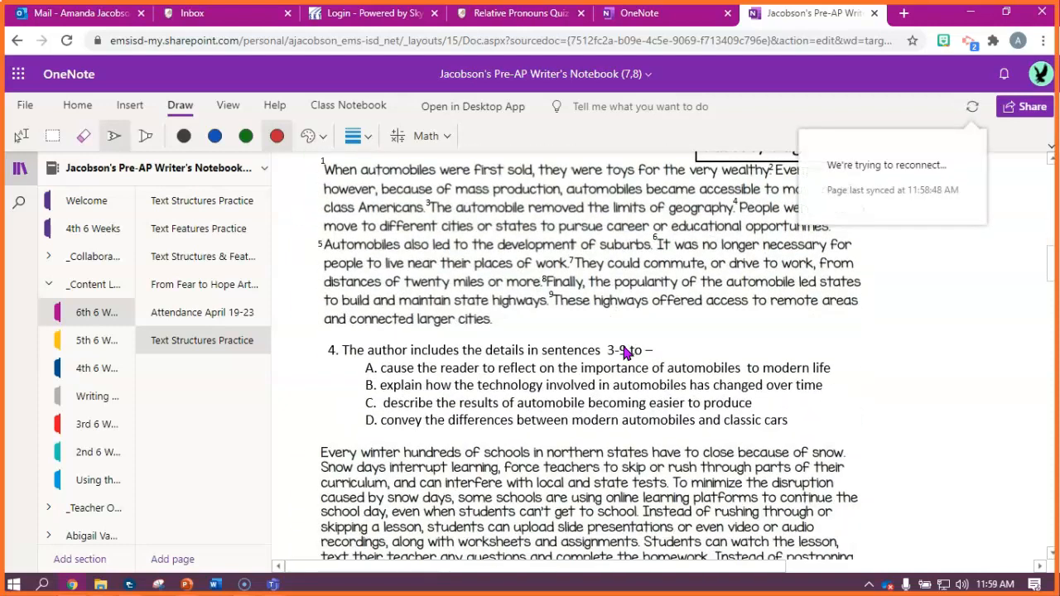
scroll("down", 3)
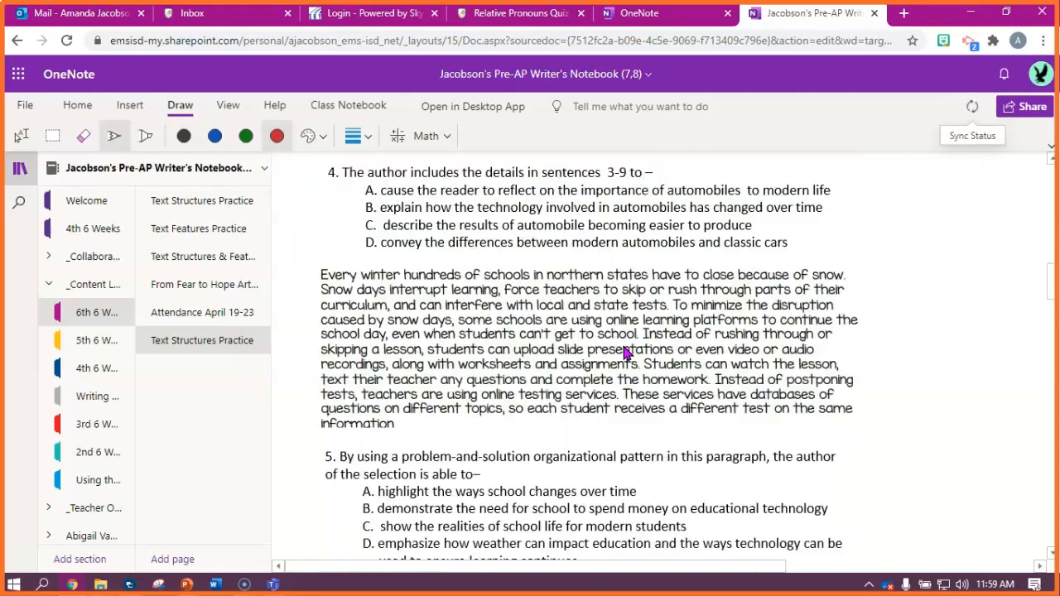
scroll("down", 3)
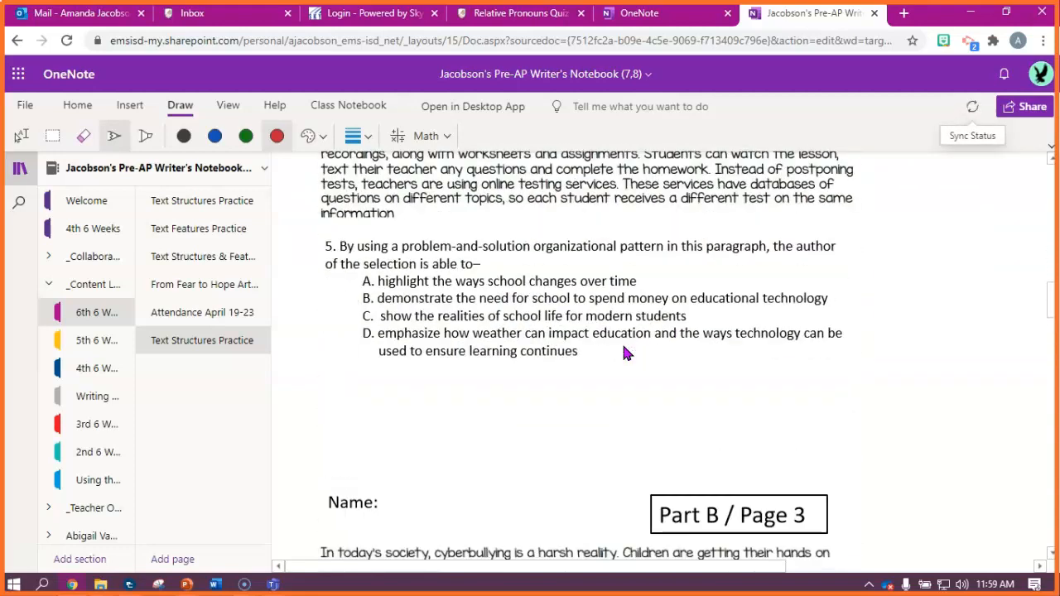
scroll("down", 3)
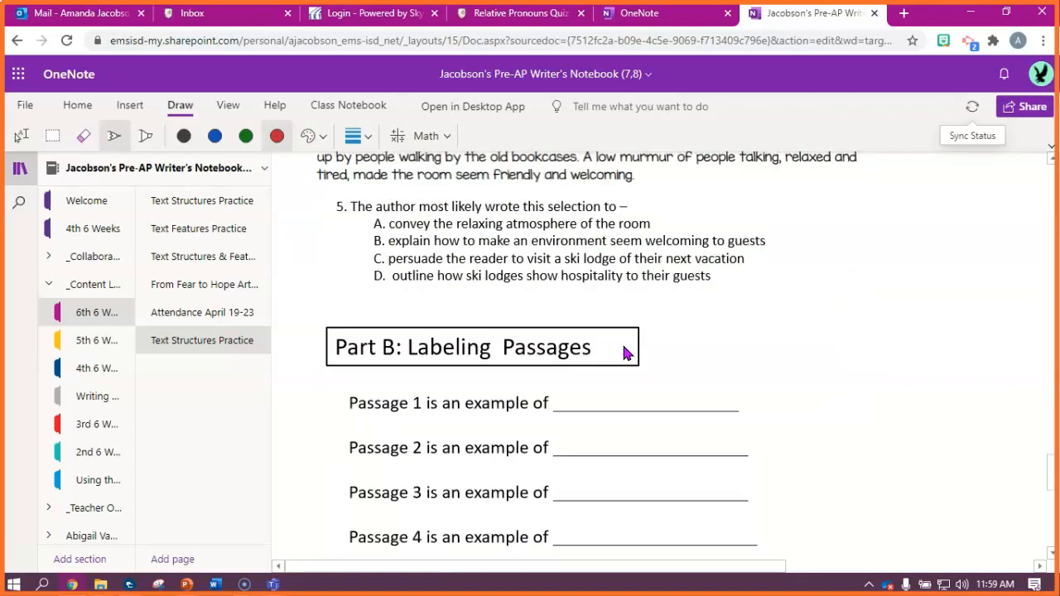
scroll("down", 3)
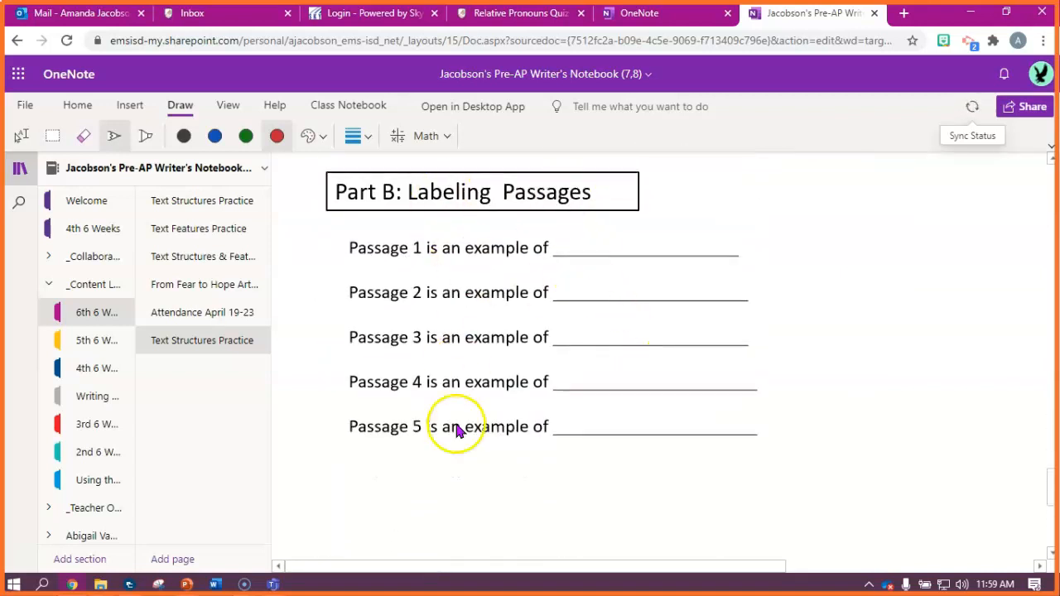
mouse_move(465, 460)
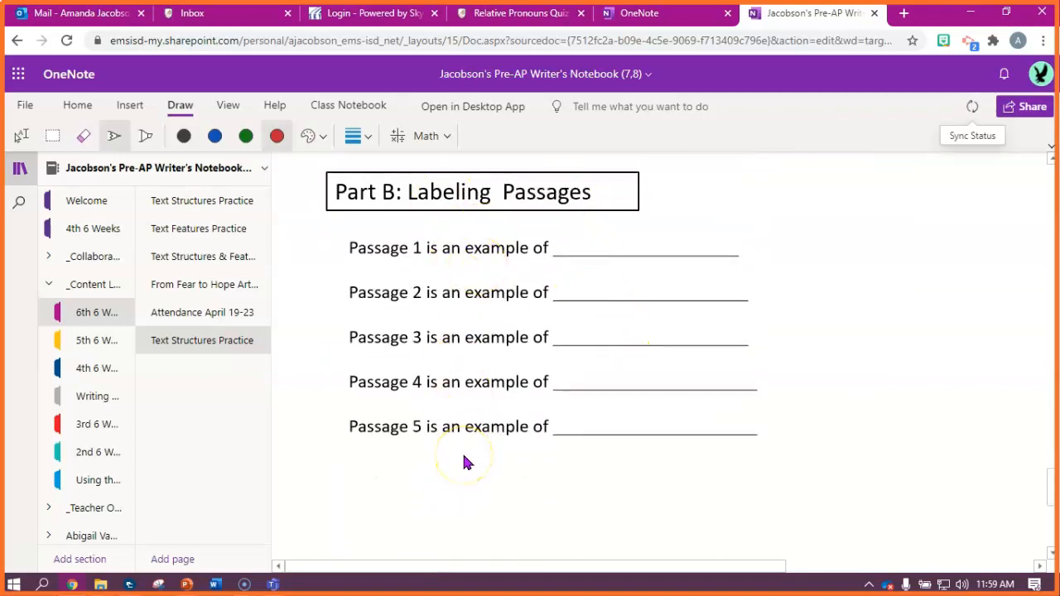
mouse_move(40, 561)
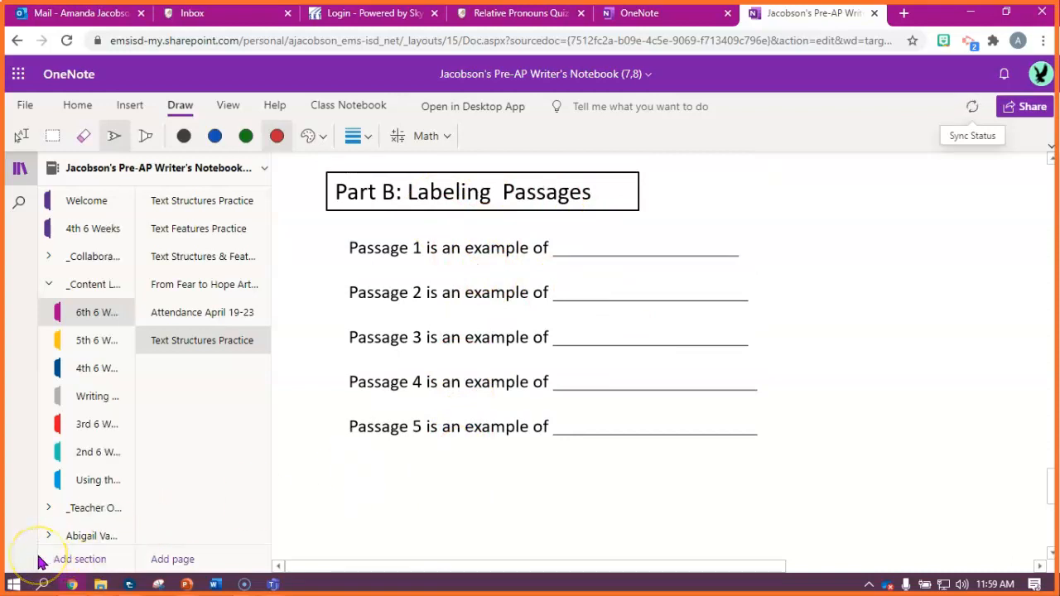